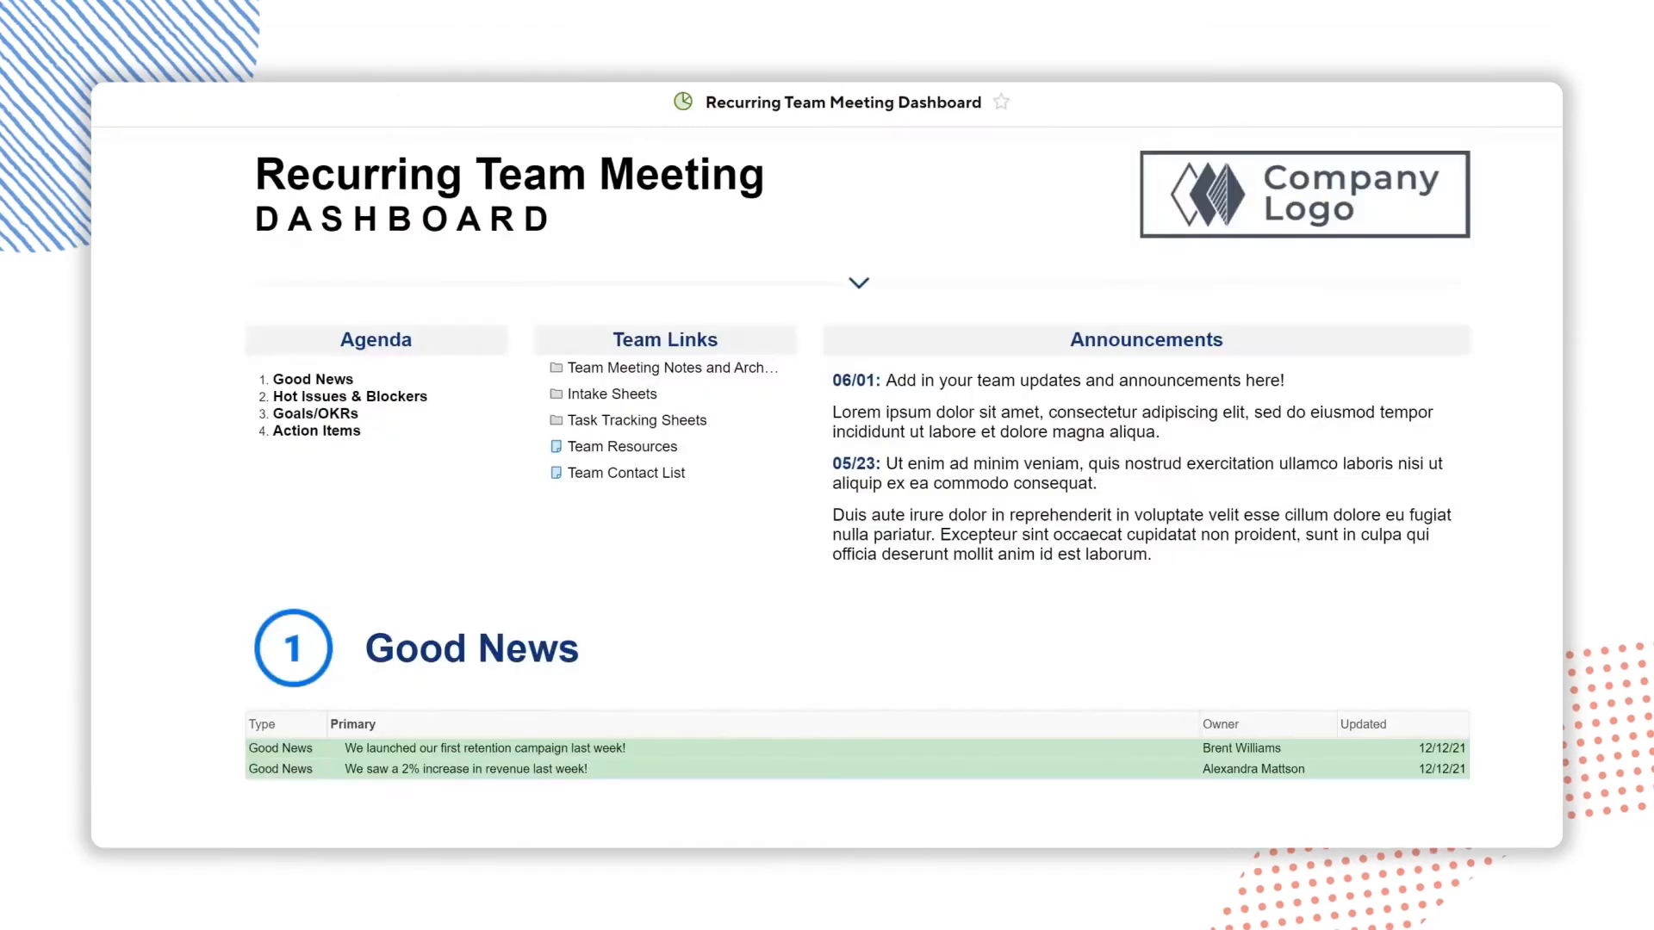
scroll(down, 3)
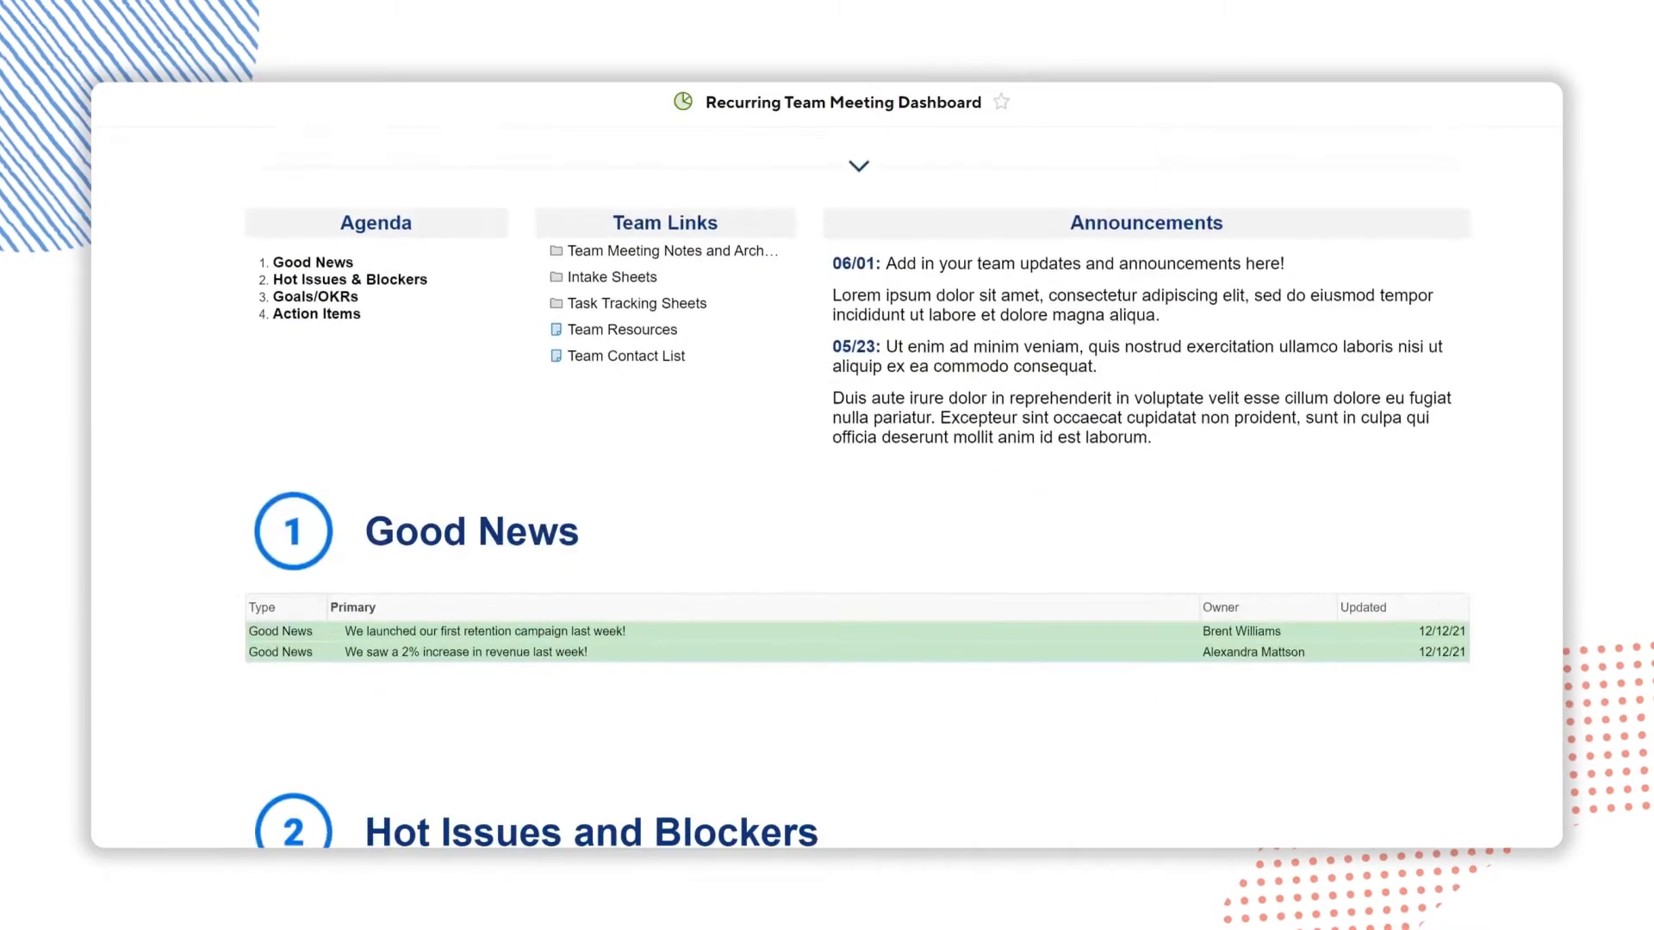
scroll(down, 3)
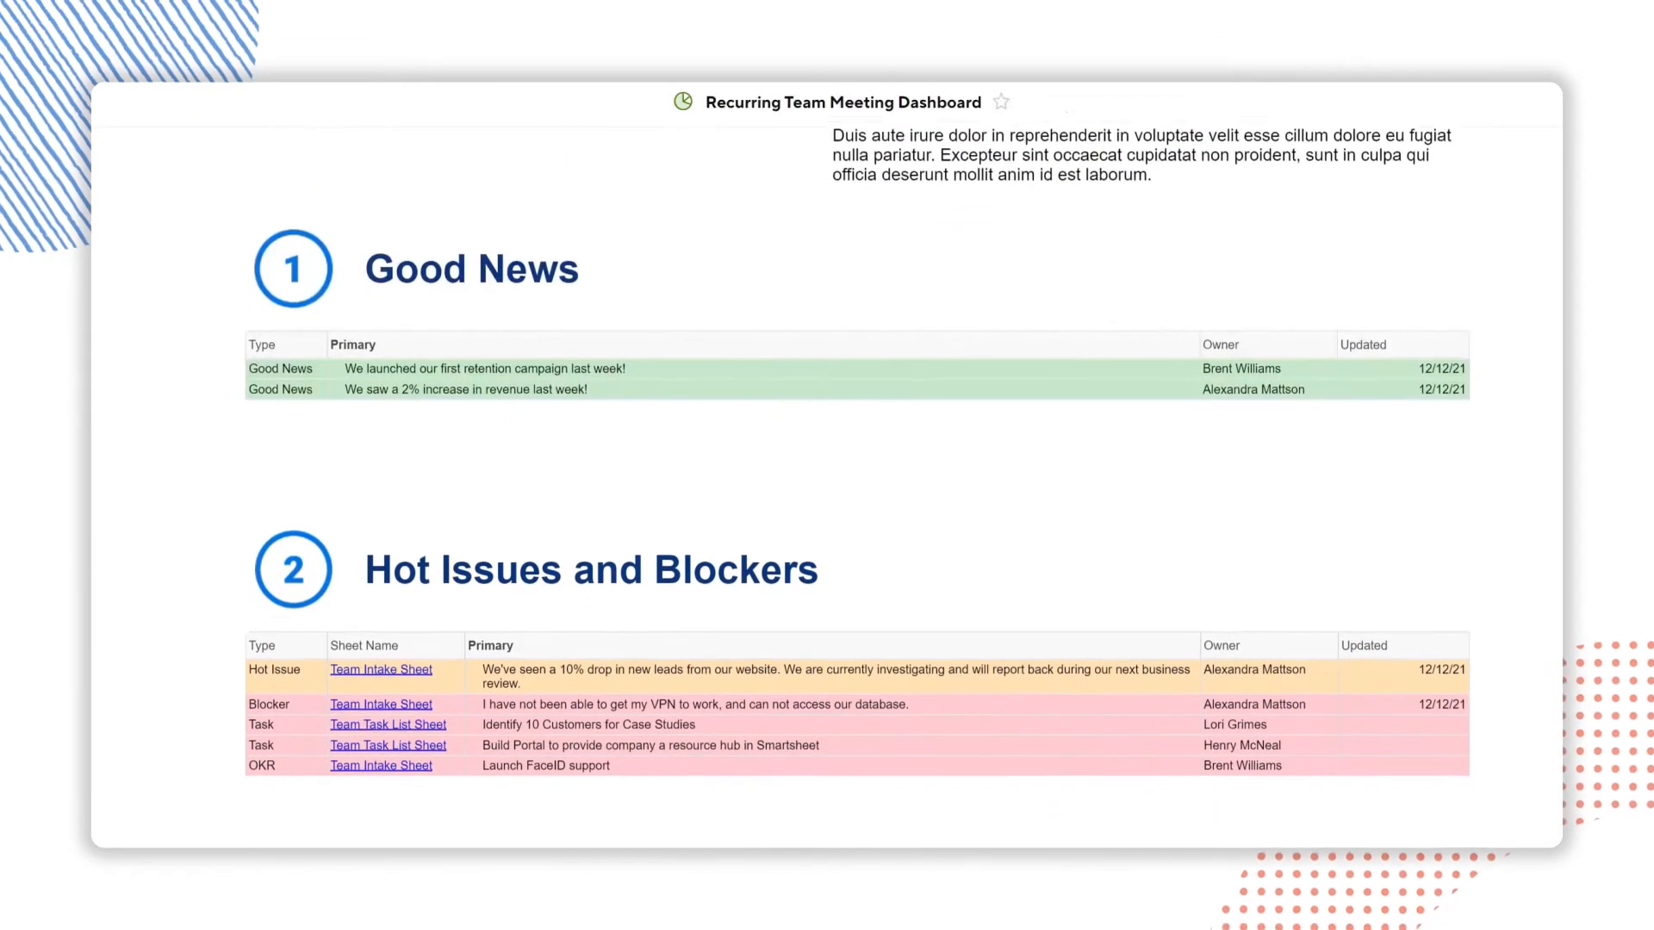
scroll(down, 3)
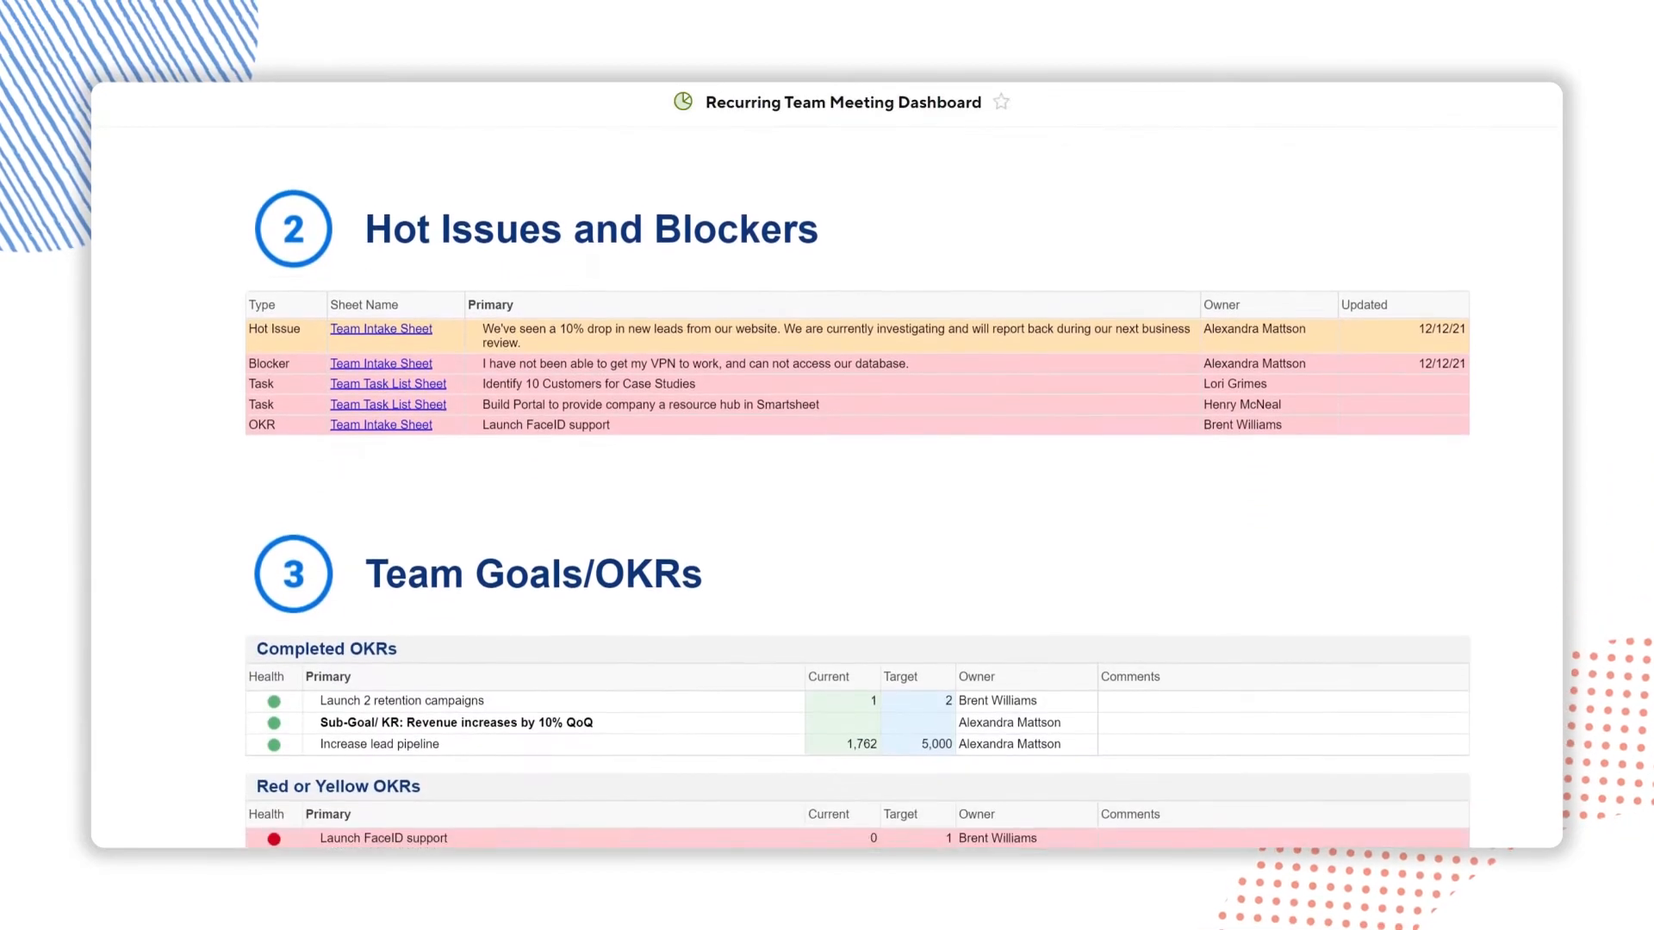
scroll(down, 3)
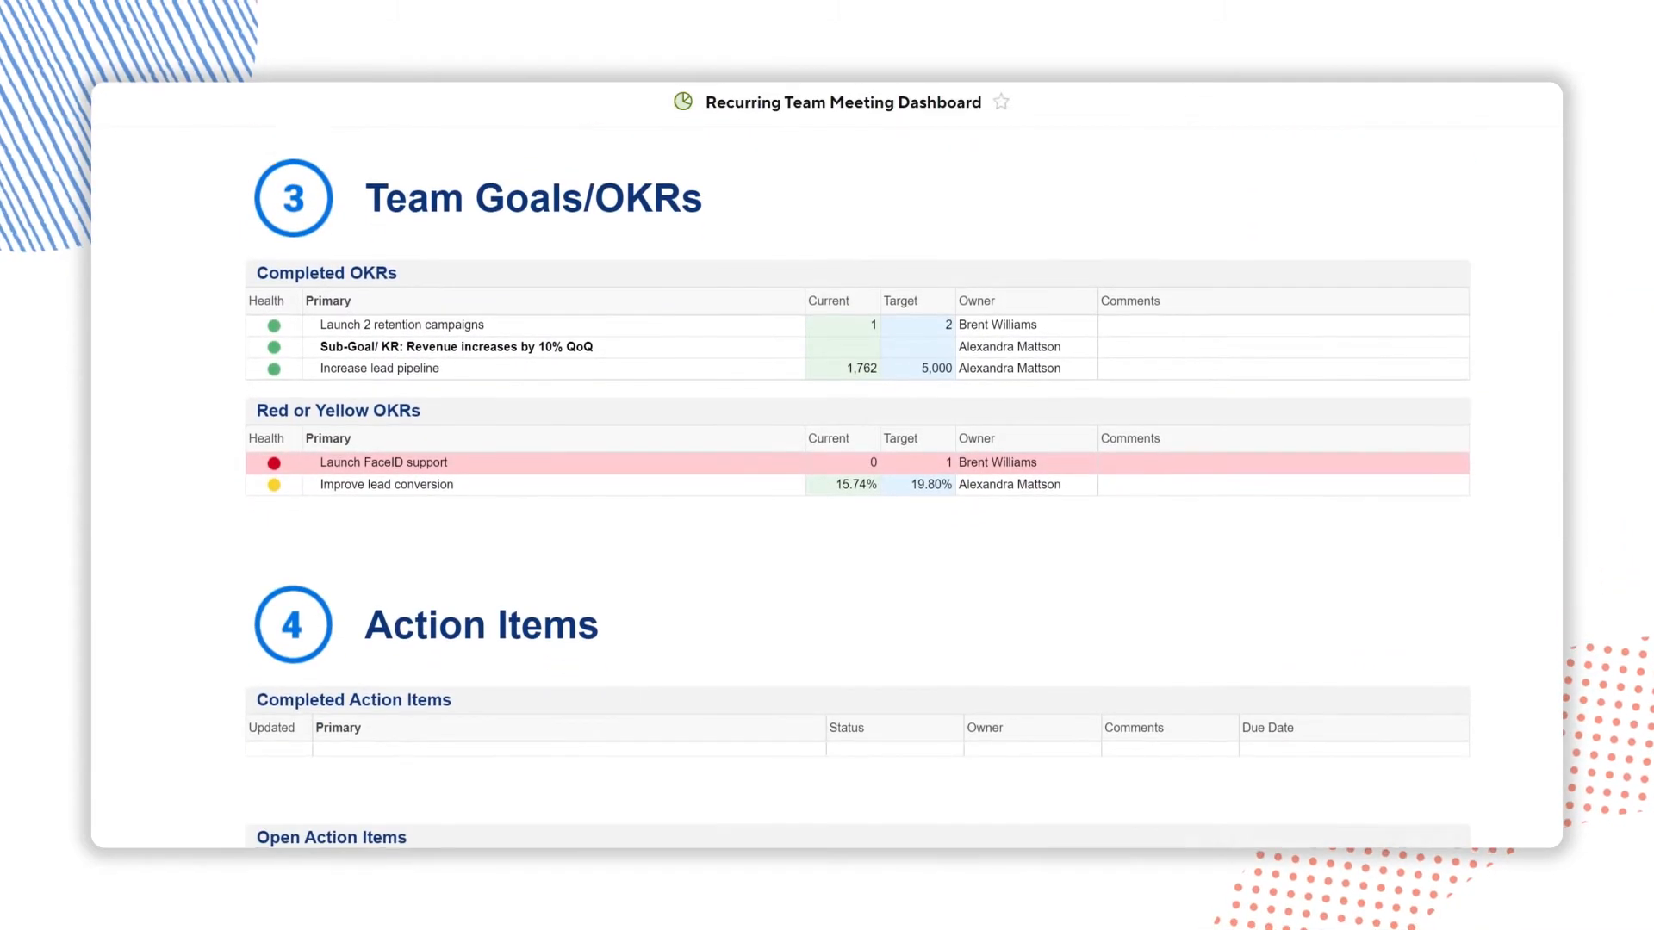